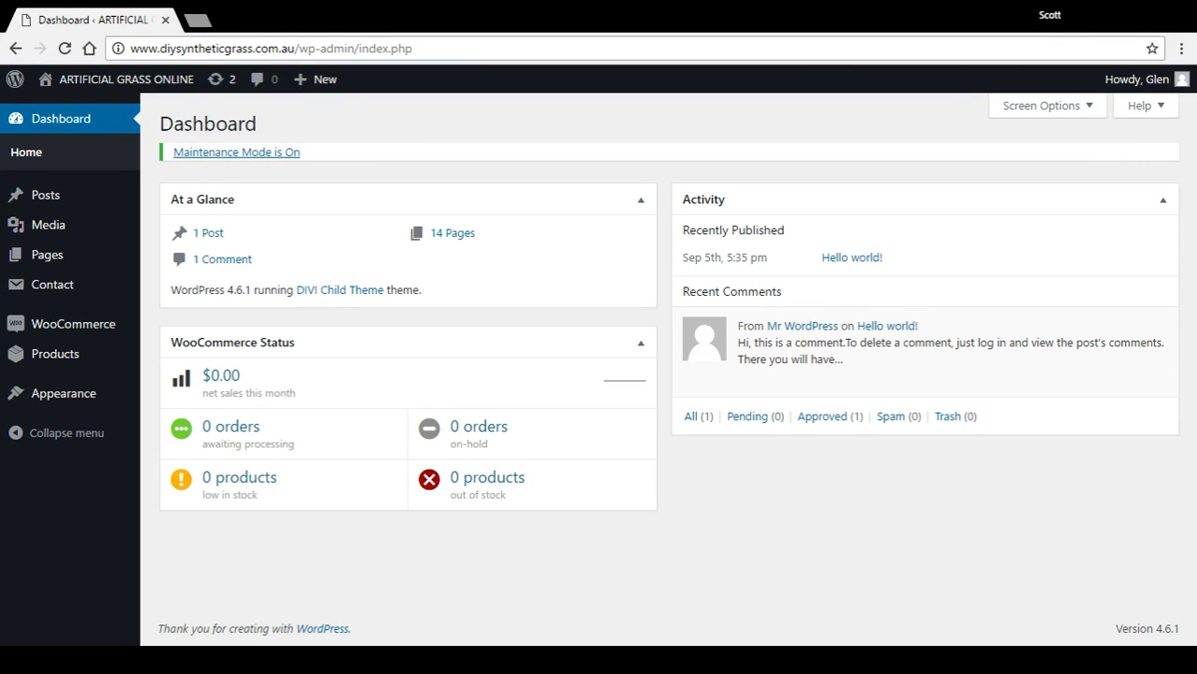
{"action": "mouse_move", "coordinate": [292, 552]}
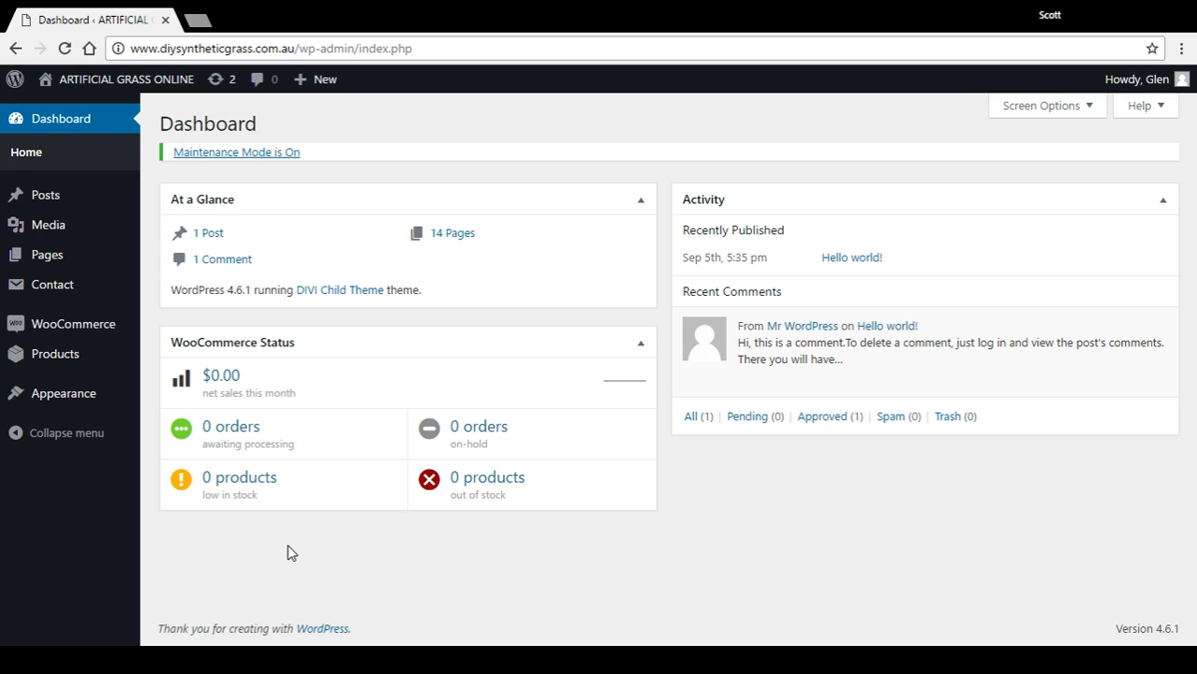
{"action": "mouse_move", "coordinate": [486, 197]}
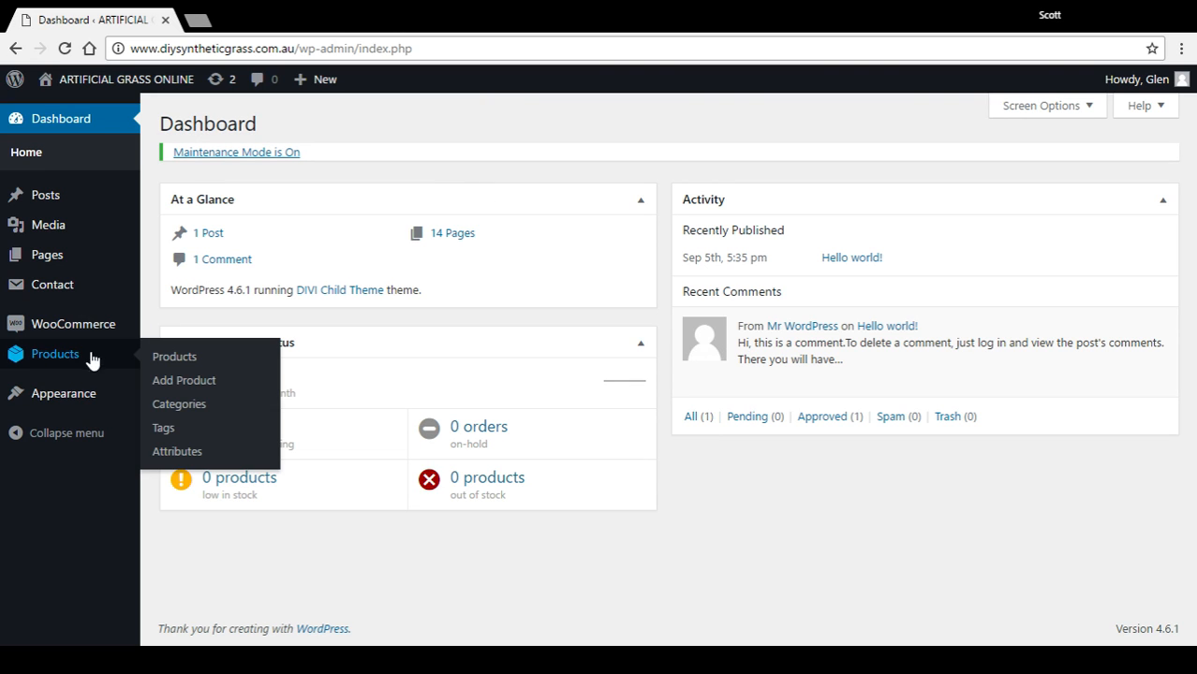
Step: From the Products list, open the 8mm Short Synthetic Grass product for editing
{"action": "left_click", "coordinate": [174, 356]}
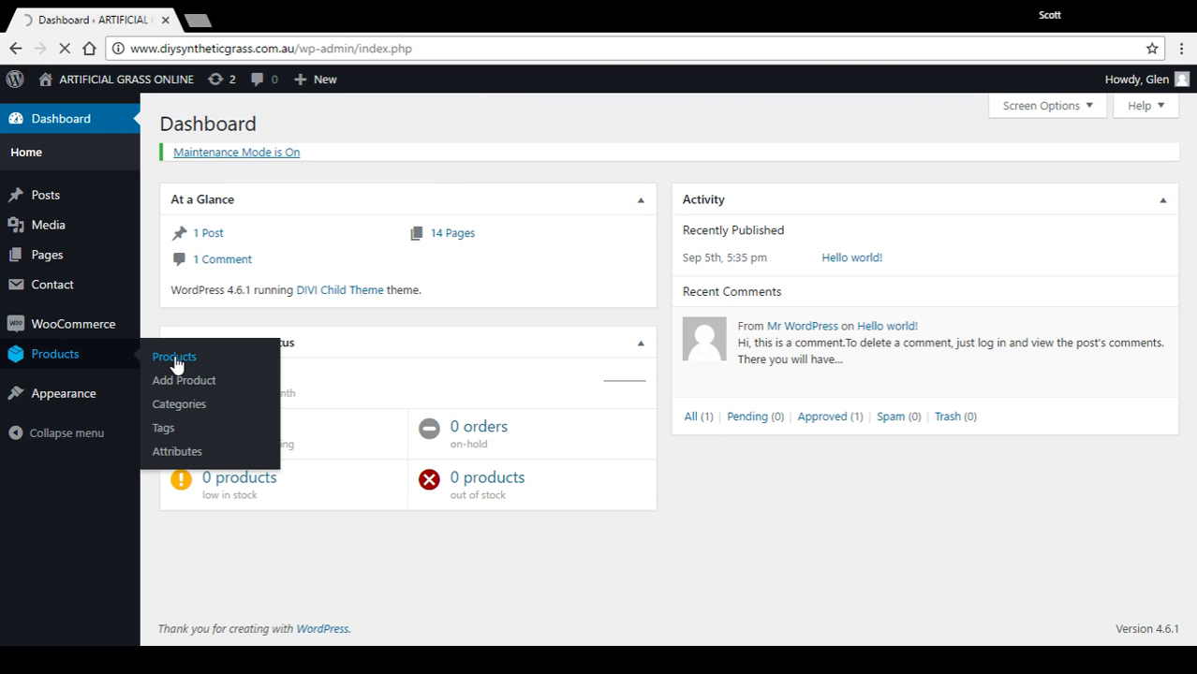
{"action": "left_click", "coordinate": [174, 357]}
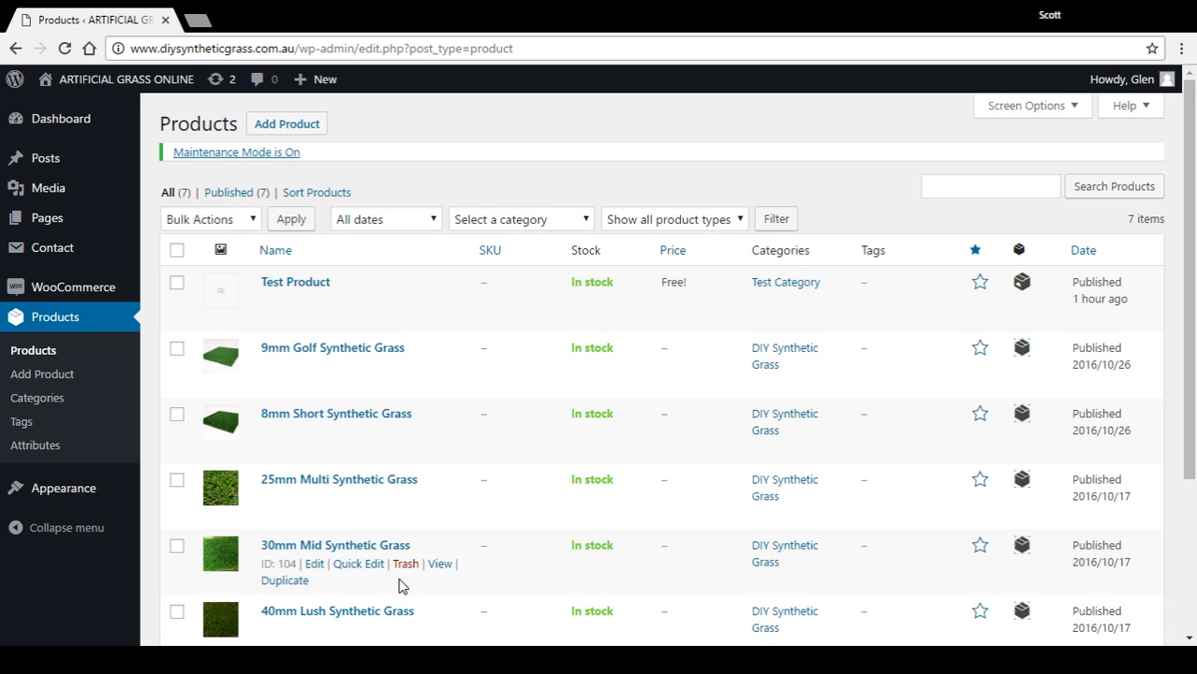
{"action": "mouse_move", "coordinate": [335, 413]}
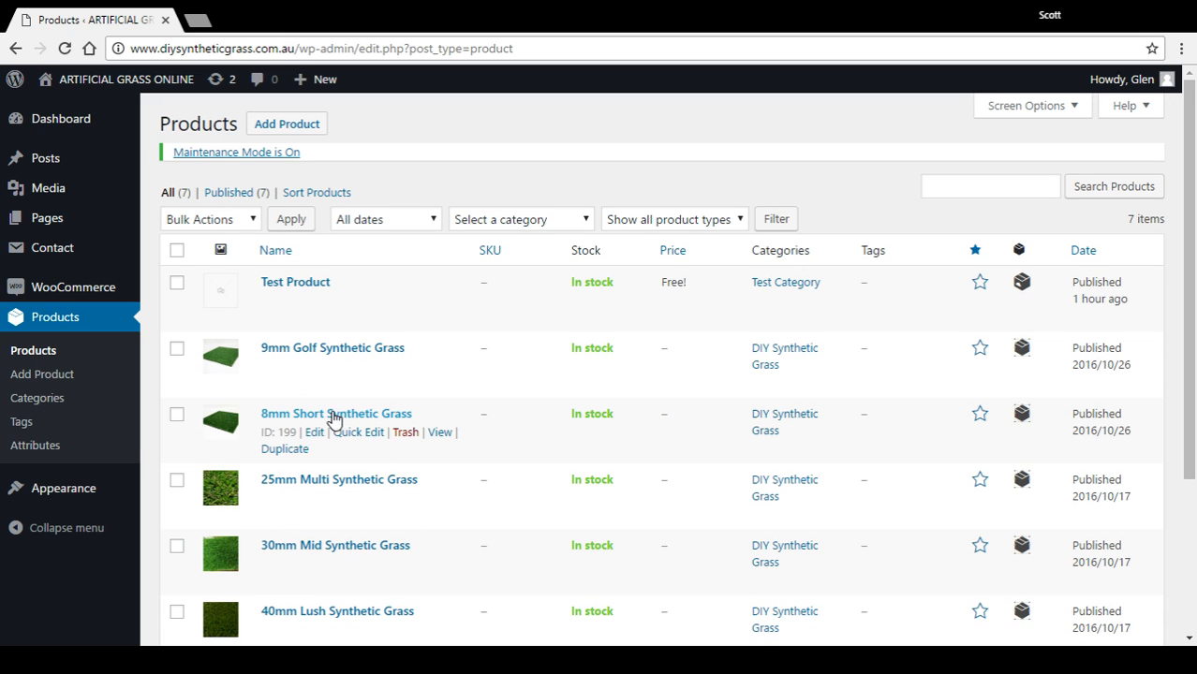
{"action": "mouse_move", "coordinate": [326, 420]}
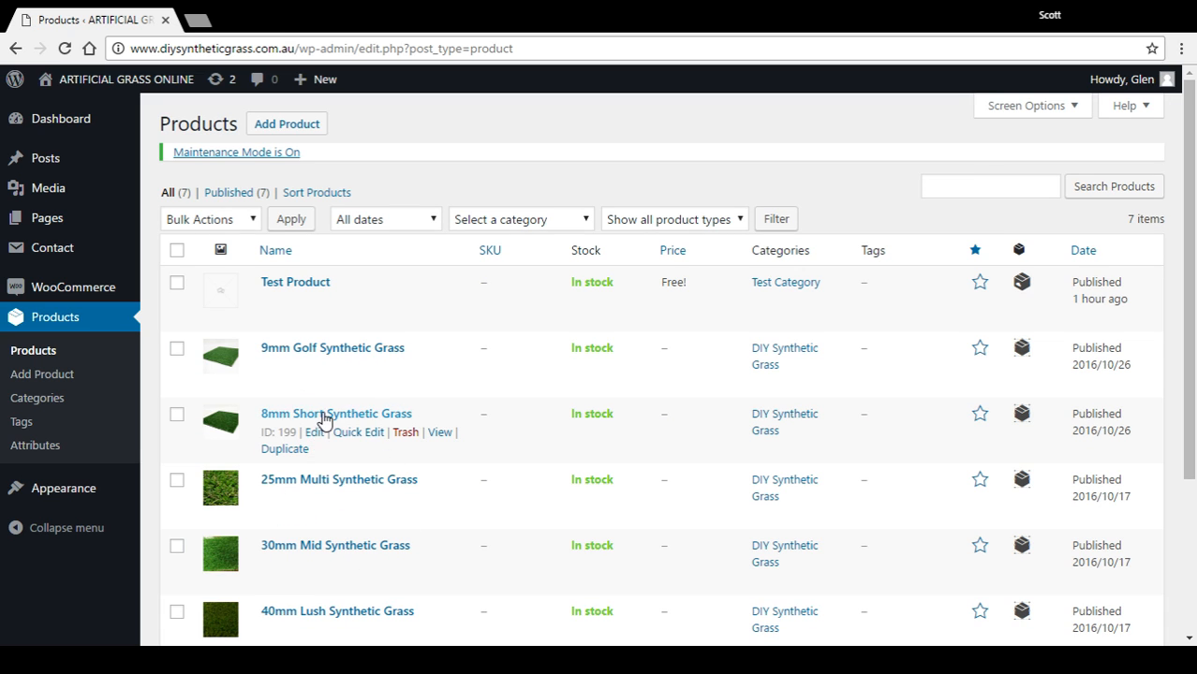
{"action": "left_click", "coordinate": [335, 413]}
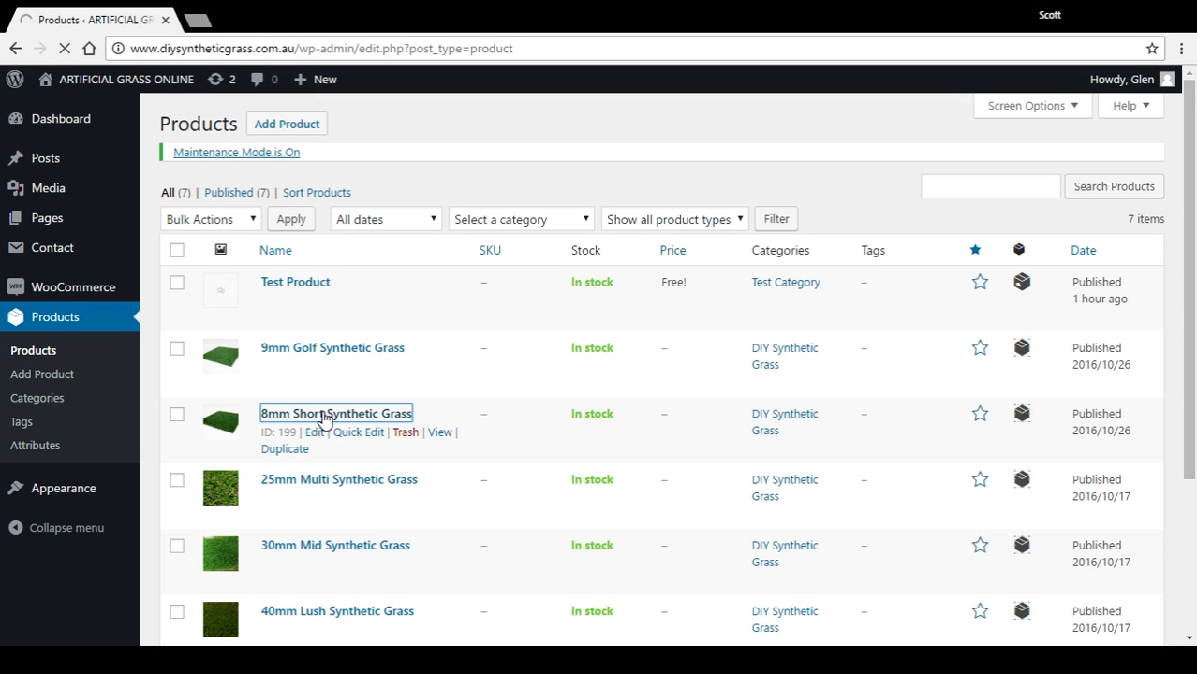
Step: Show the Variations section of the product data, listing the 20 lineal-metre variations
{"action": "left_click", "coordinate": [336, 413]}
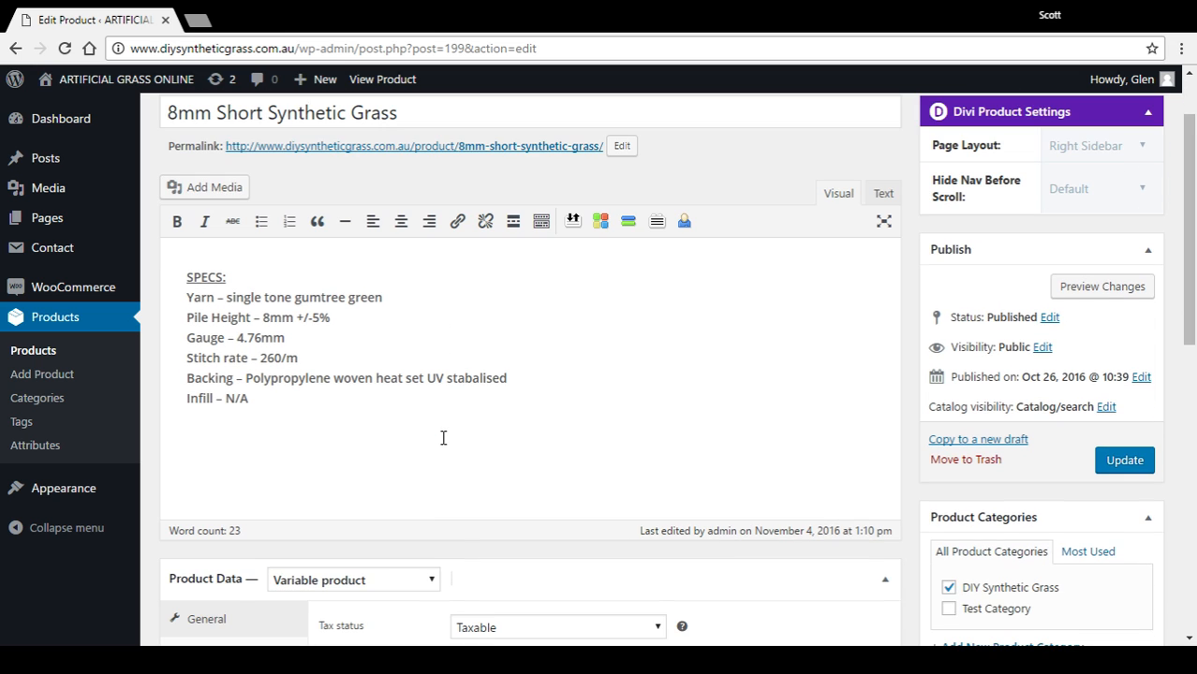
{"action": "scroll", "scroll_direction": "down", "scroll_amount": 3}
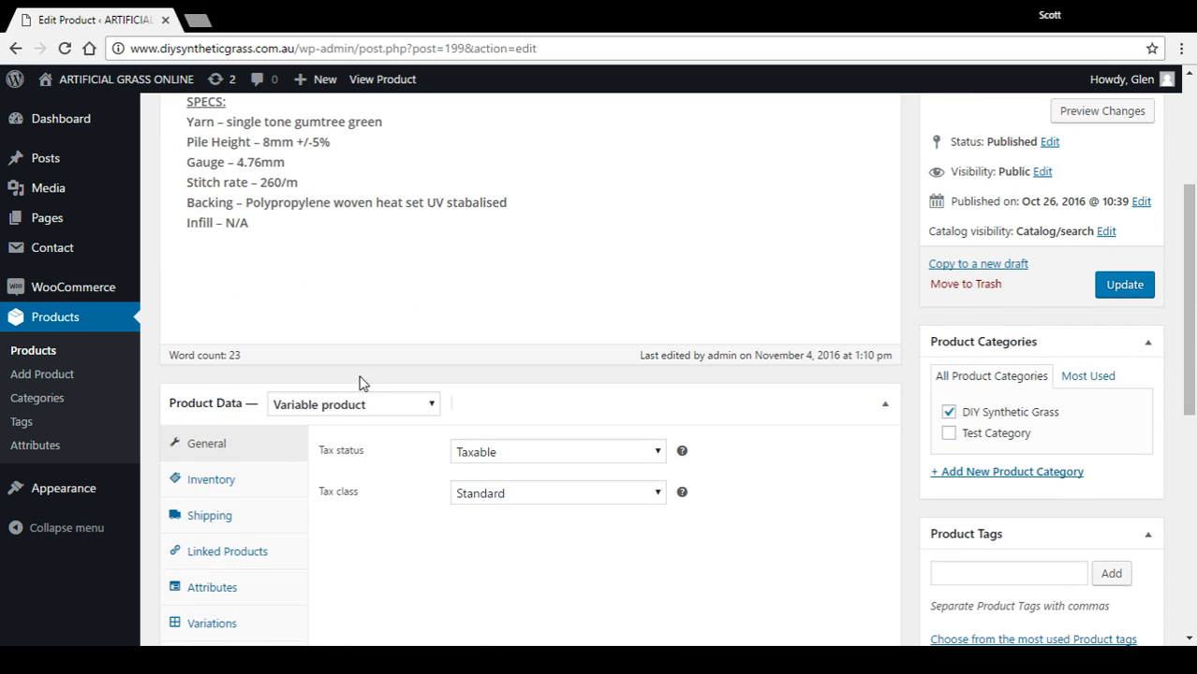
{"action": "scroll", "scroll_direction": "down", "scroll_amount": 3}
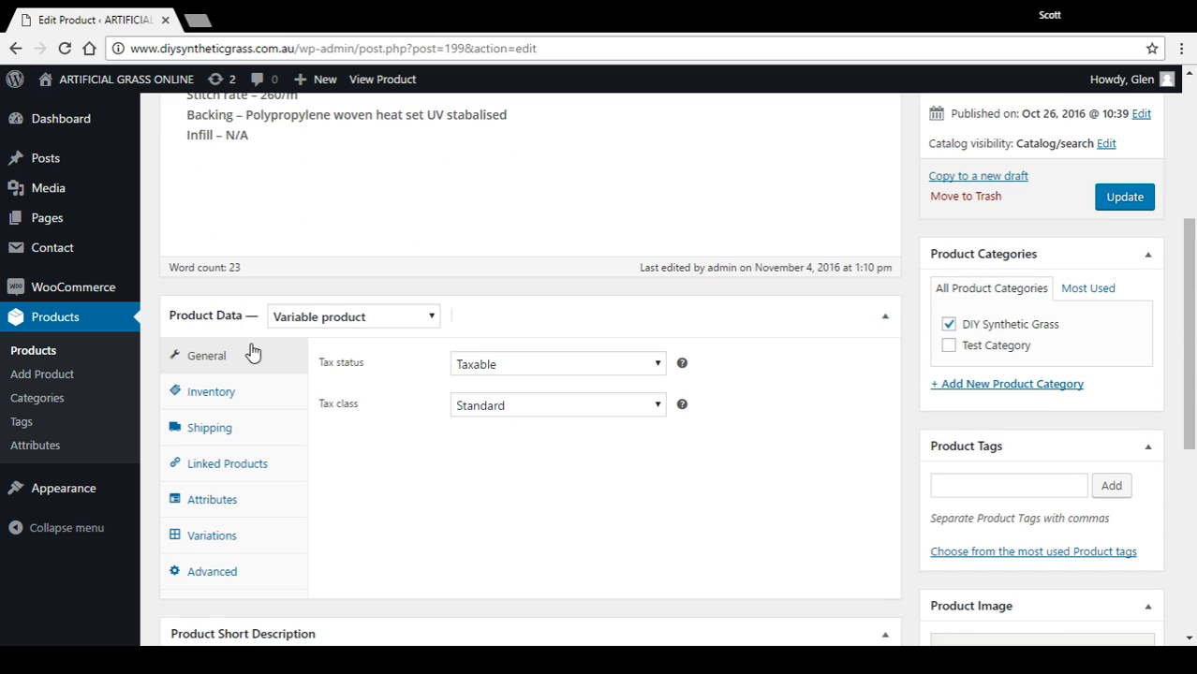
{"action": "mouse_move", "coordinate": [260, 370]}
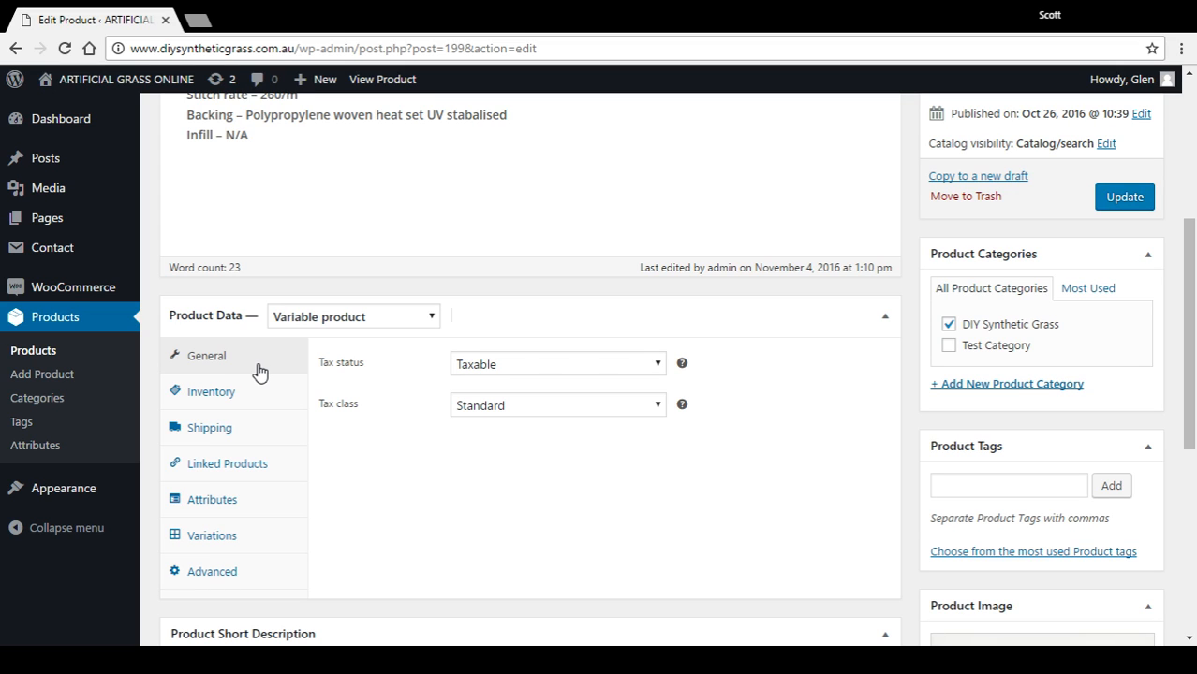
{"action": "mouse_move", "coordinate": [232, 541]}
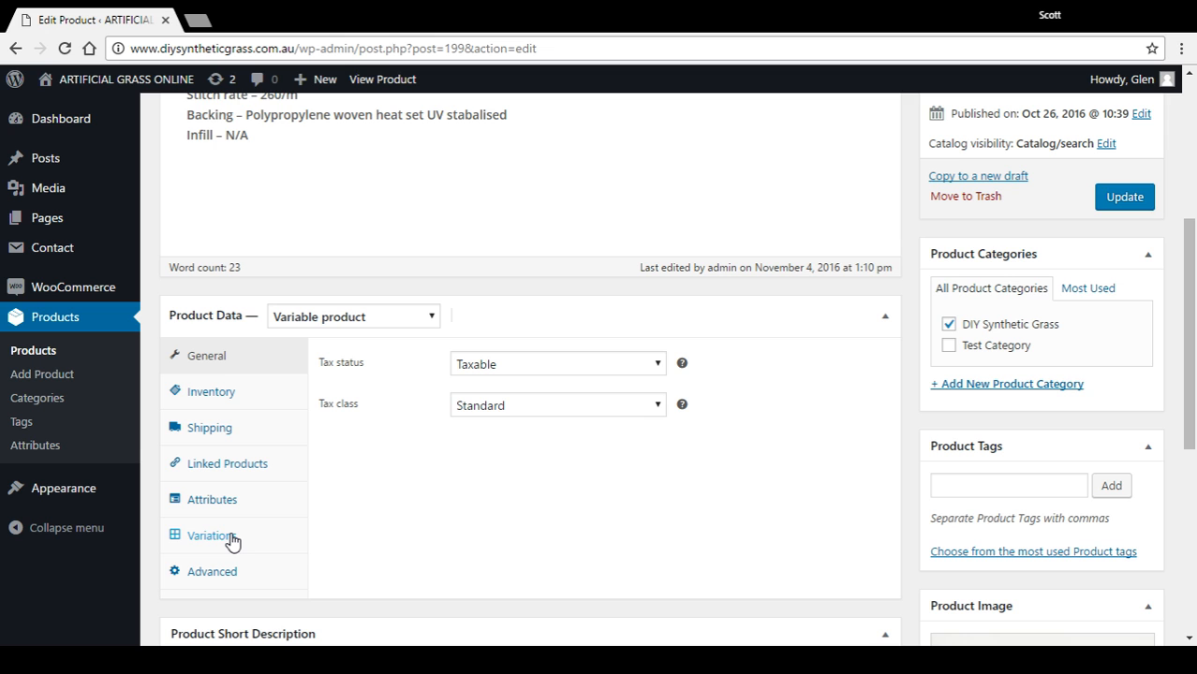
{"action": "left_click", "coordinate": [210, 535]}
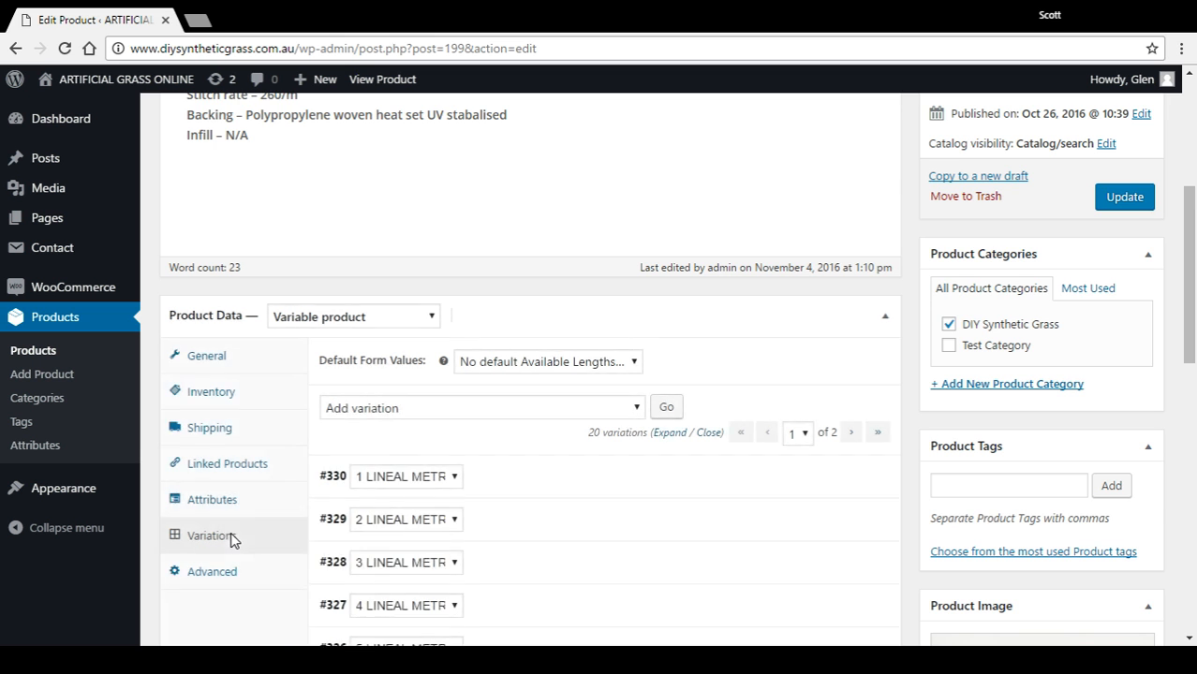
{"action": "mouse_move", "coordinate": [498, 525]}
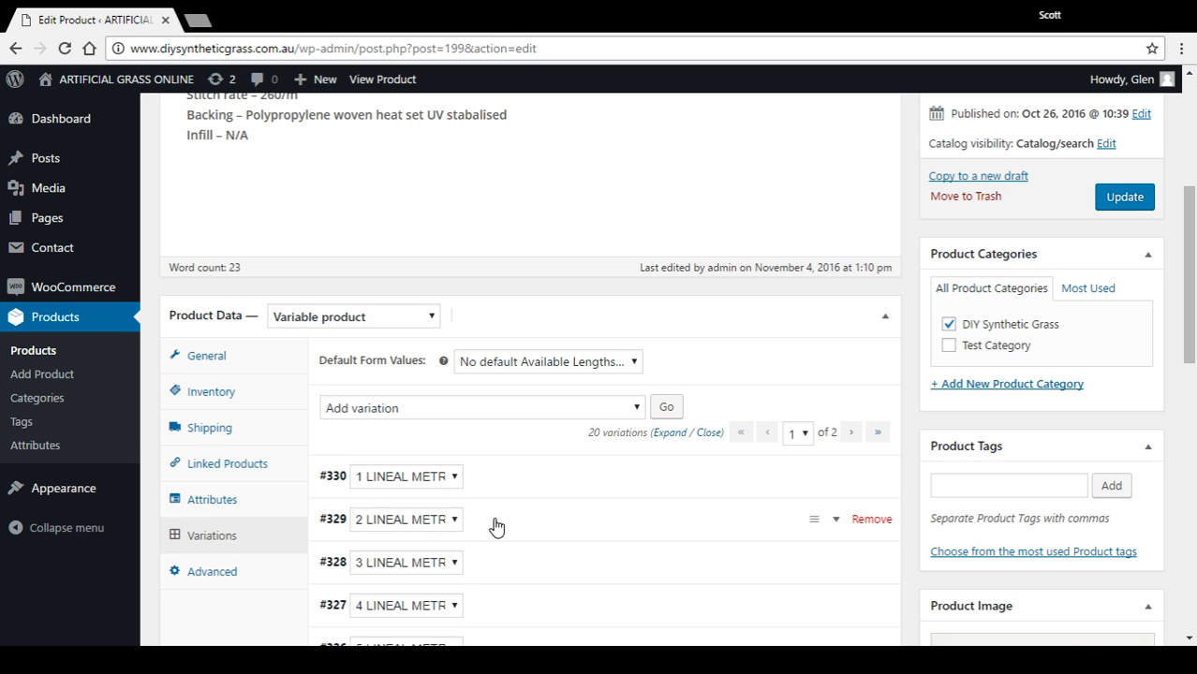
{"action": "scroll", "scroll_direction": "down", "scroll_amount": 3}
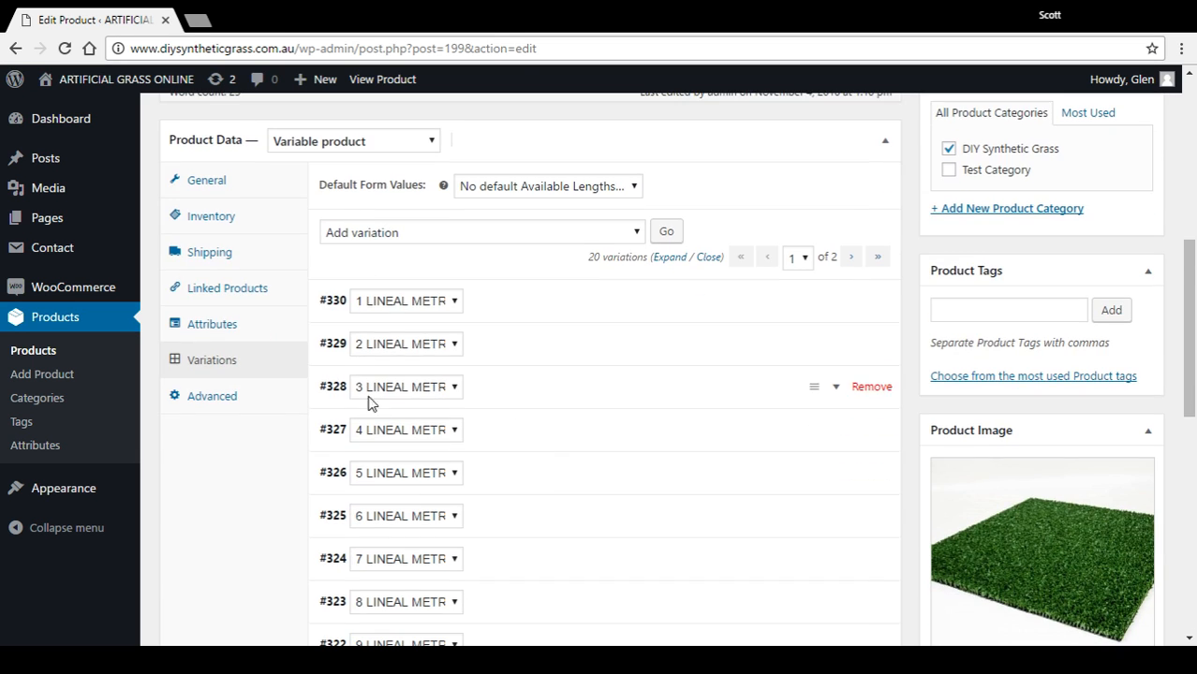
{"action": "scroll", "scroll_direction": "down", "scroll_amount": 3}
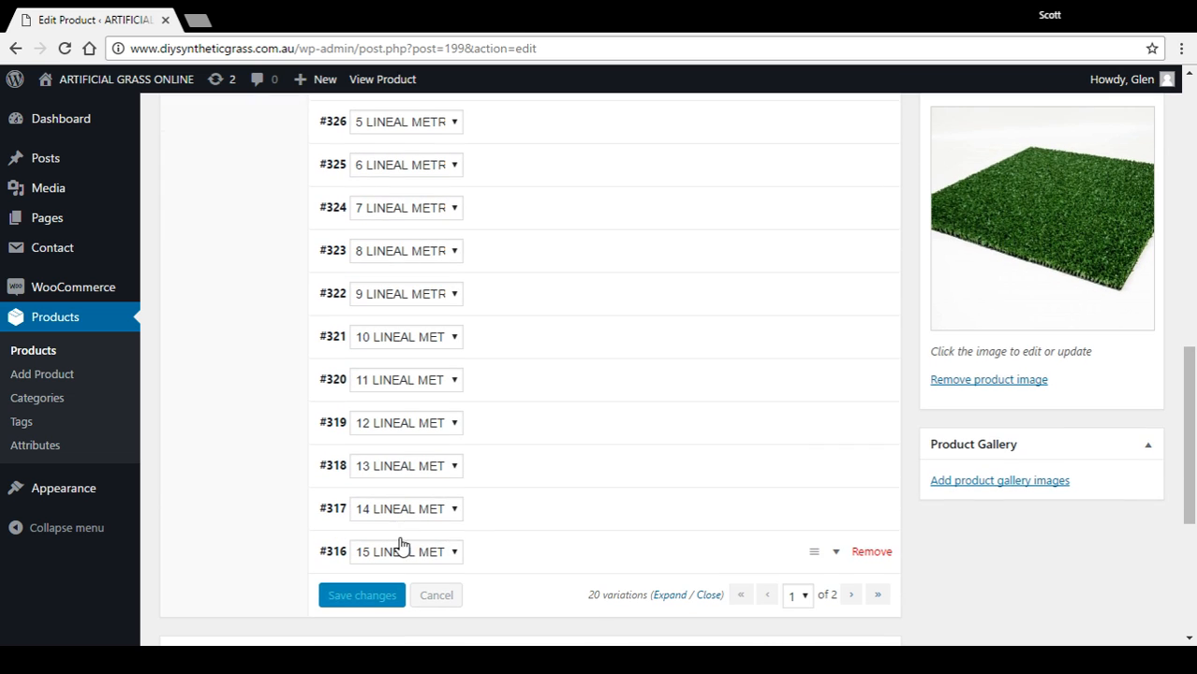
{"action": "mouse_move", "coordinate": [522, 511]}
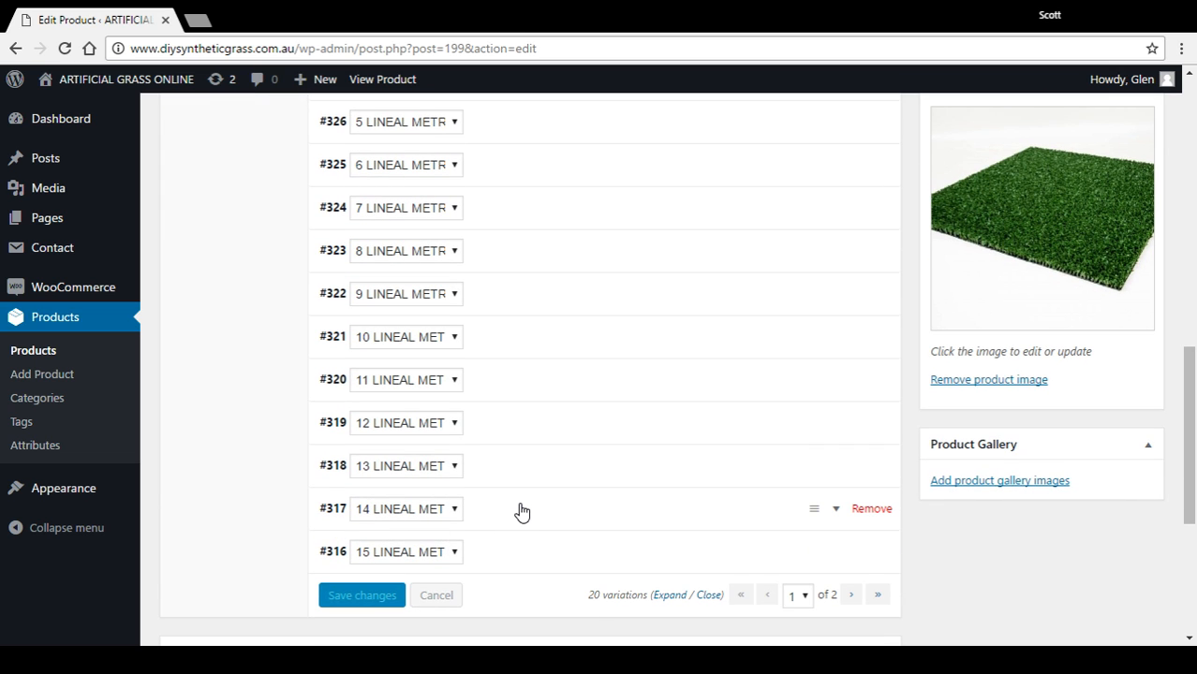
{"action": "mouse_move", "coordinate": [836, 609]}
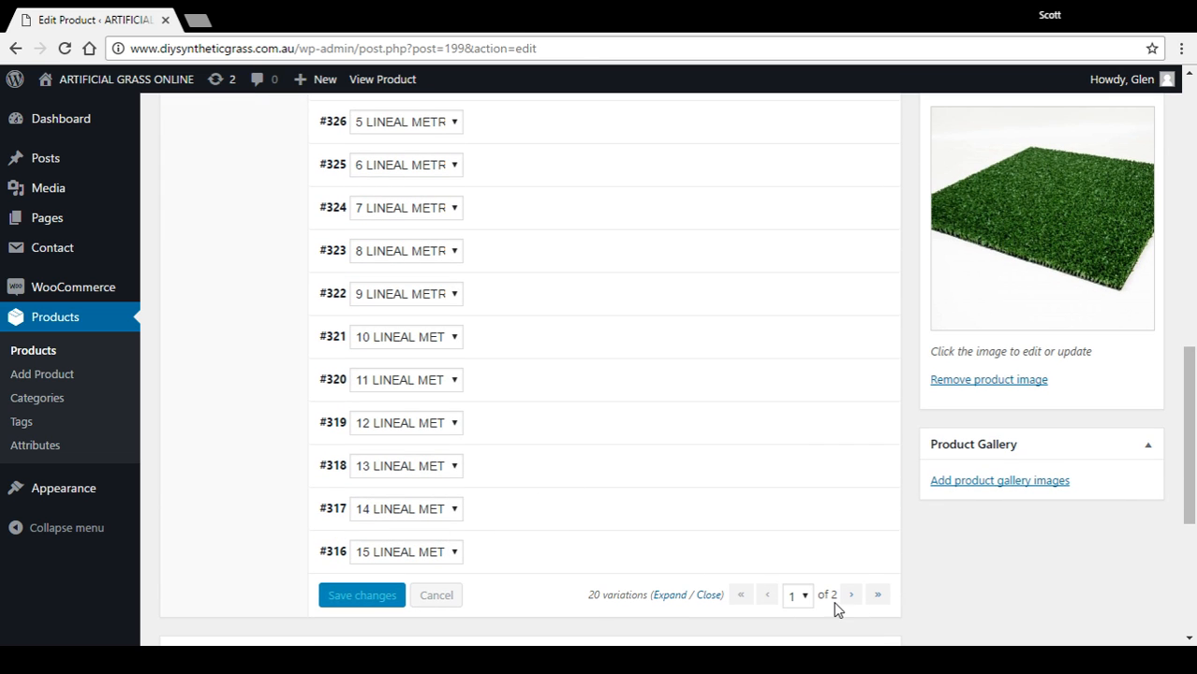
{"action": "scroll", "scroll_direction": "up", "scroll_amount": 3}
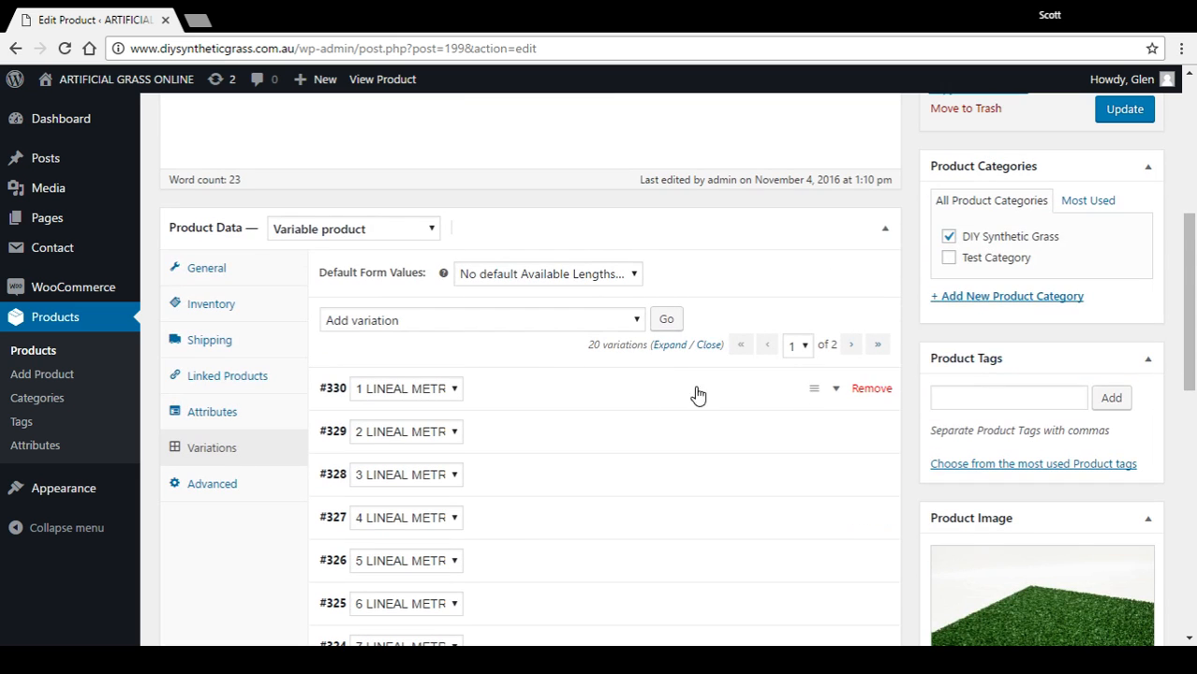
{"action": "mouse_move", "coordinate": [704, 444]}
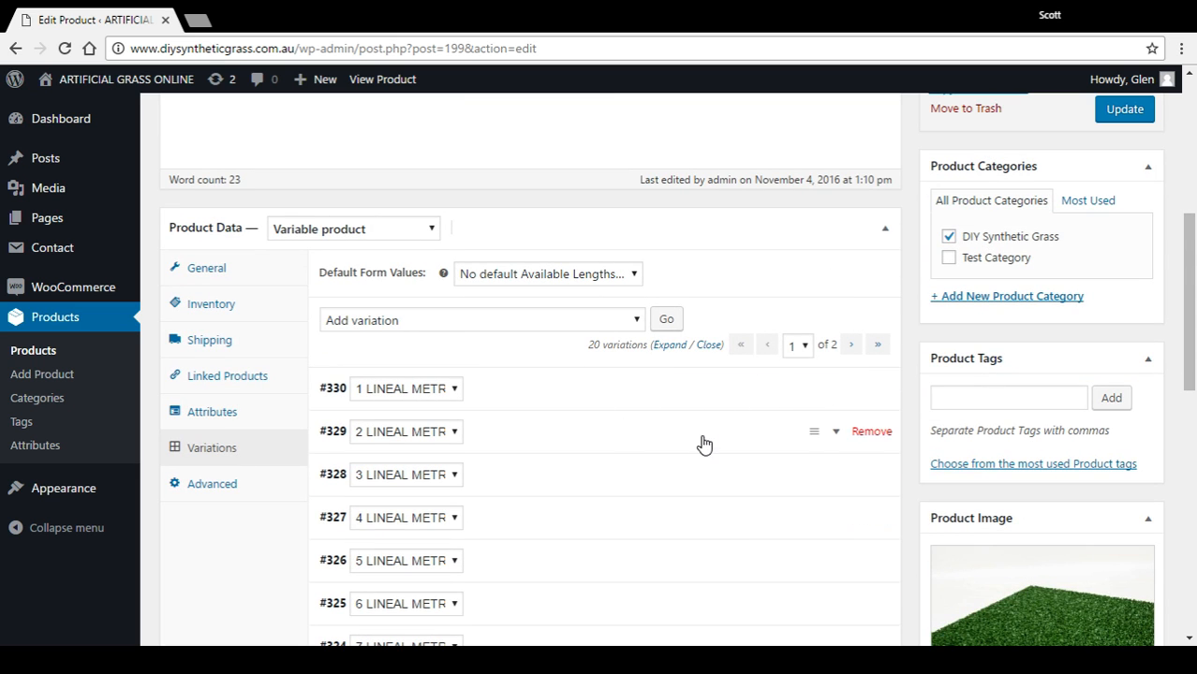
{"action": "mouse_move", "coordinate": [847, 389]}
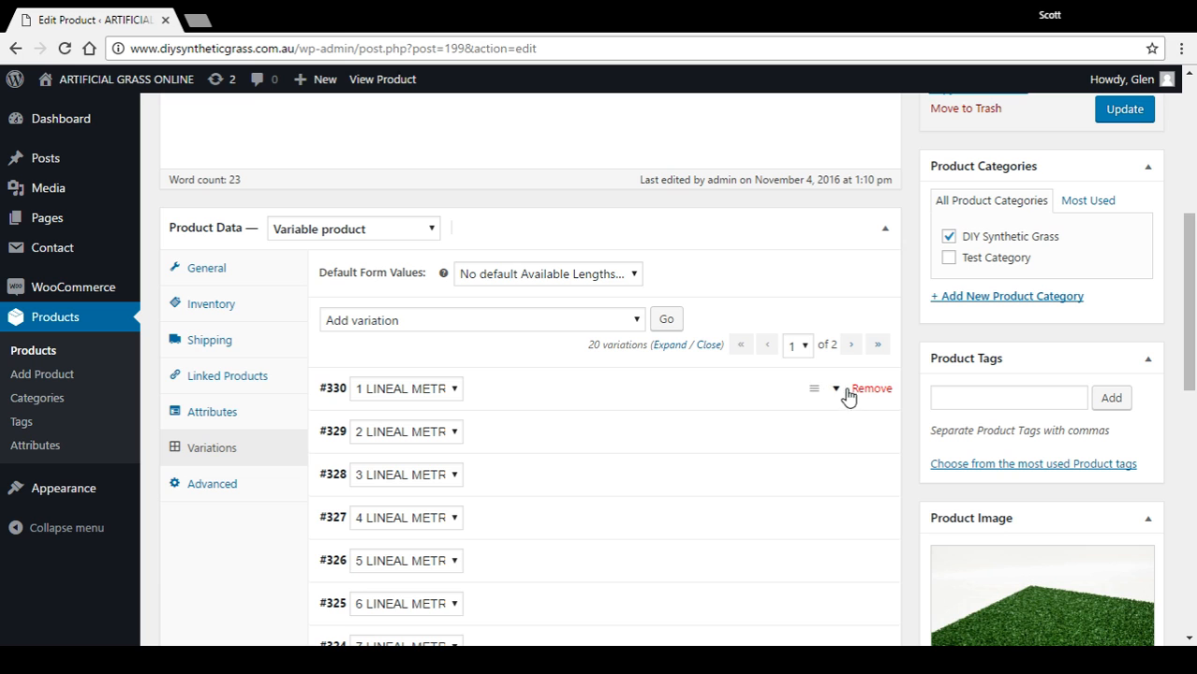
{"action": "mouse_move", "coordinate": [814, 389]}
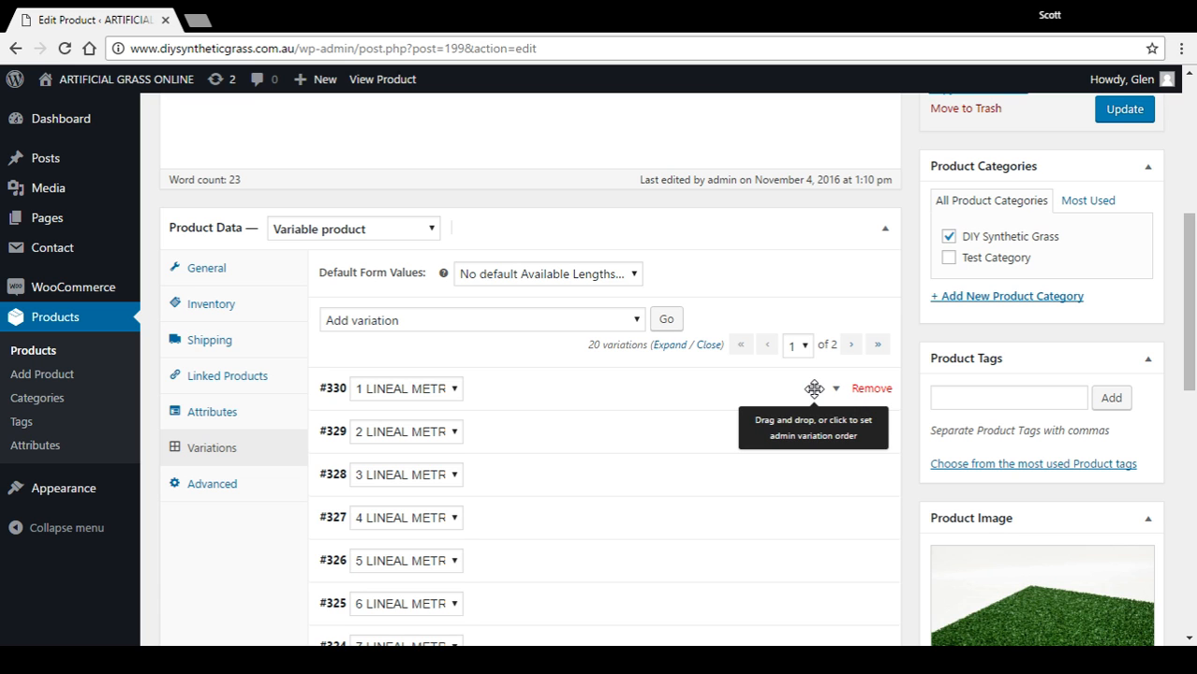
{"action": "mouse_move", "coordinate": [809, 504]}
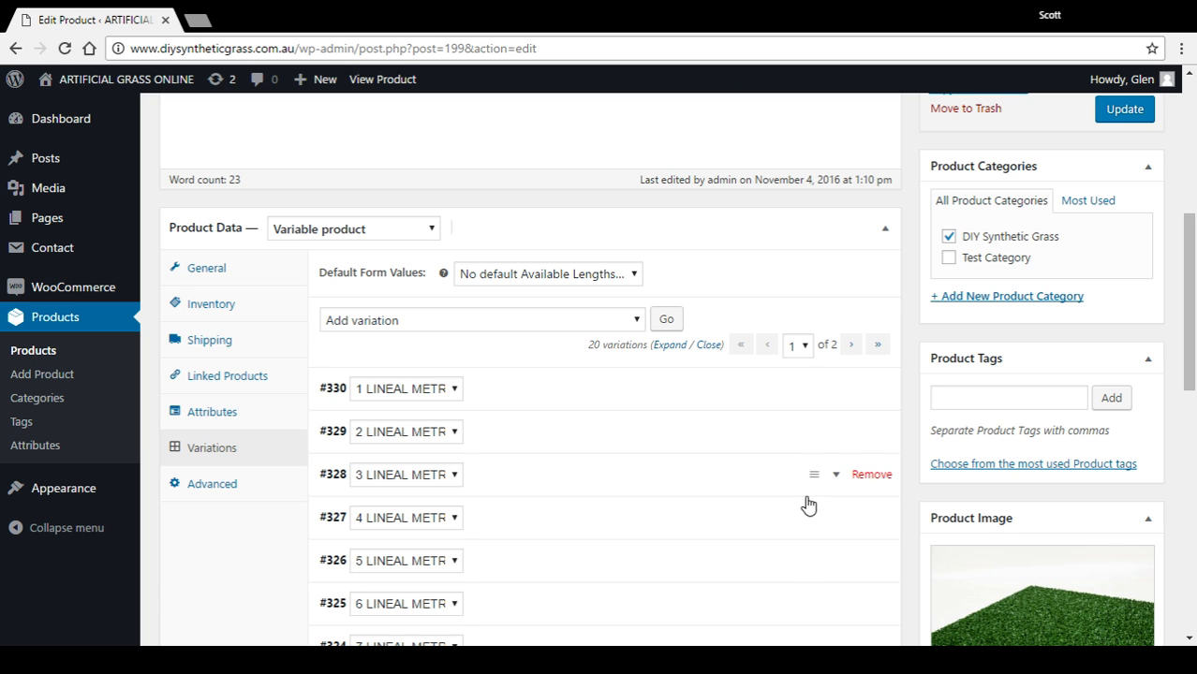
{"action": "mouse_move", "coordinate": [774, 409]}
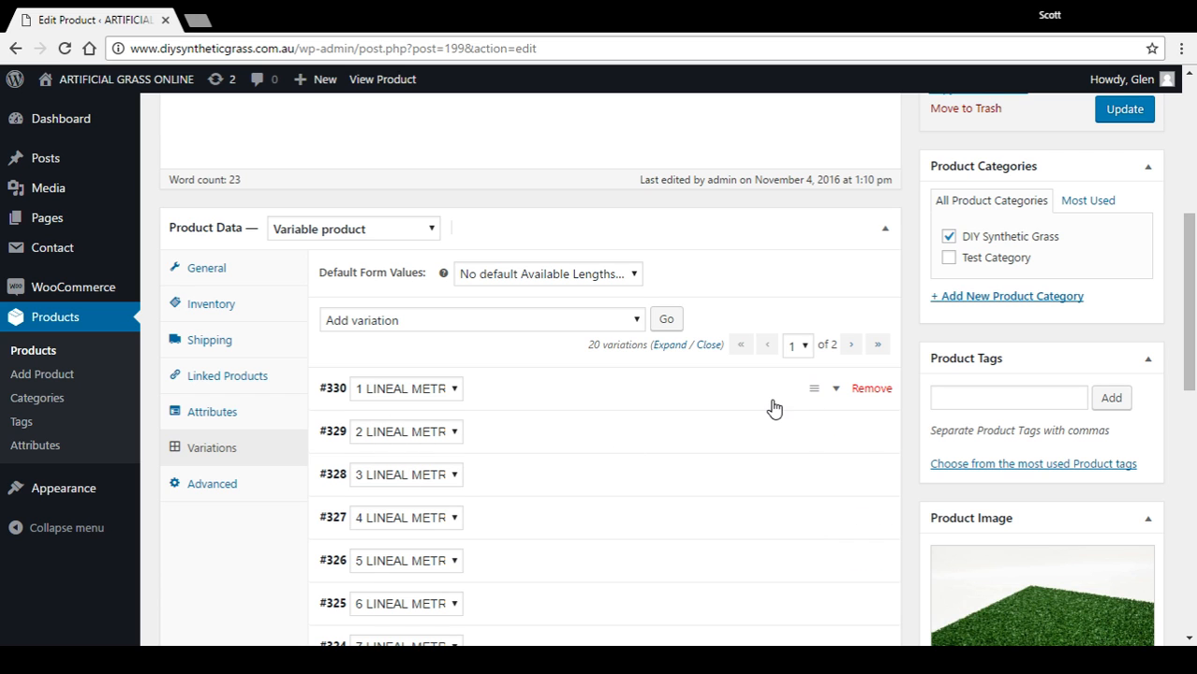
{"action": "mouse_move", "coordinate": [877, 401]}
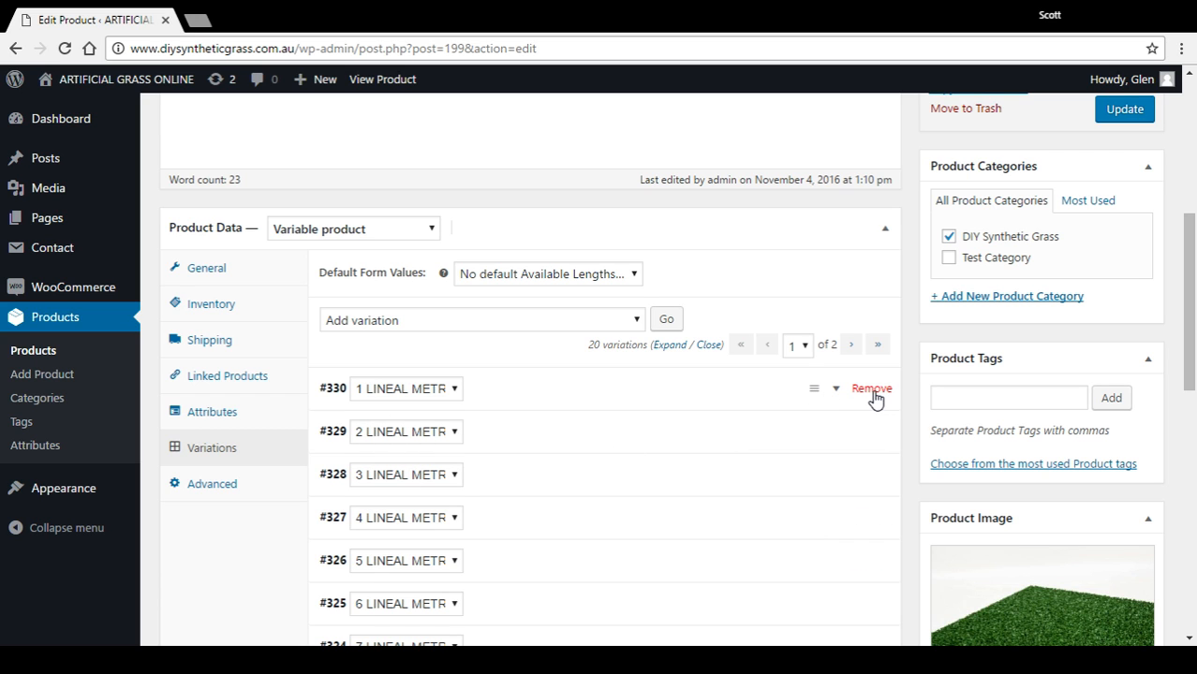
{"action": "mouse_move", "coordinate": [836, 390]}
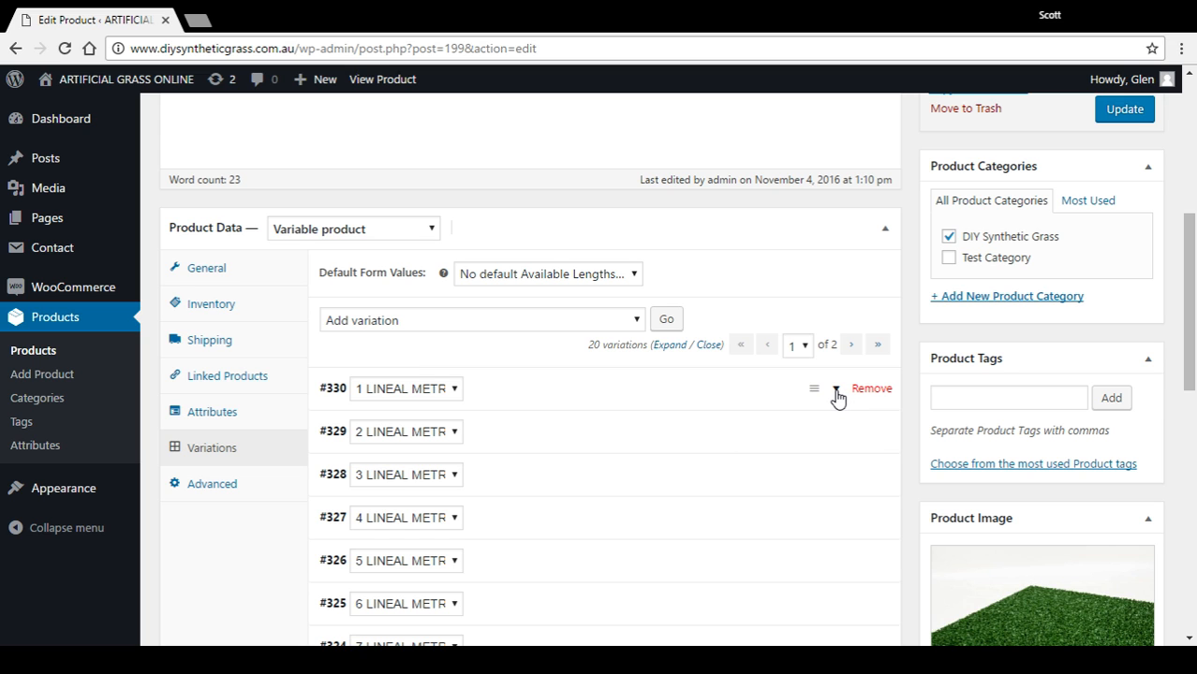
Step: Expand variation #330 (1 lineal metre) to reveal its regular price of 162.00, in stock
{"action": "left_click", "coordinate": [813, 388]}
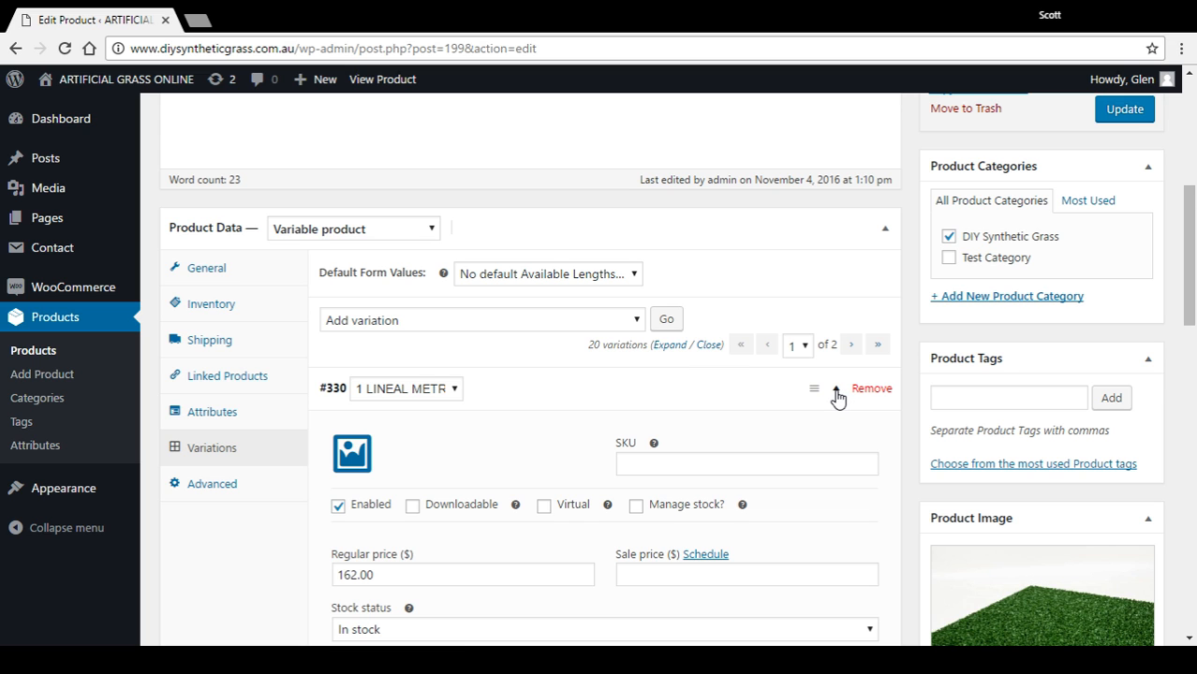
{"action": "scroll", "scroll_direction": "down", "scroll_amount": 3}
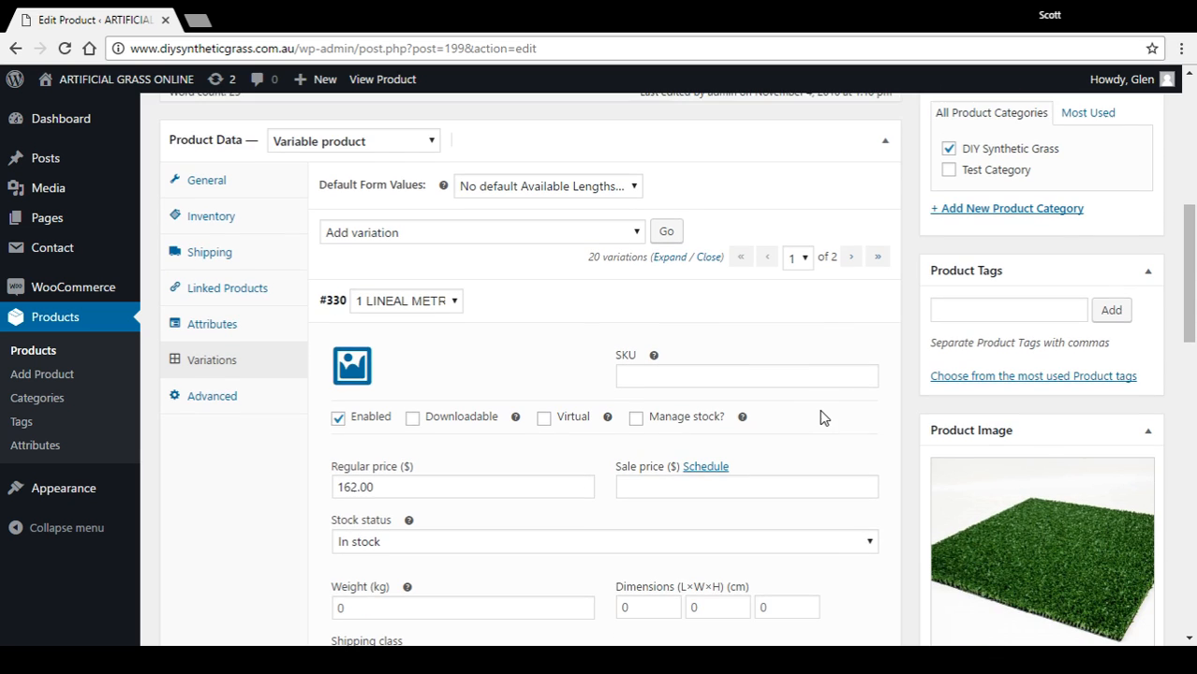
{"action": "scroll", "scroll_direction": "down", "scroll_amount": 3}
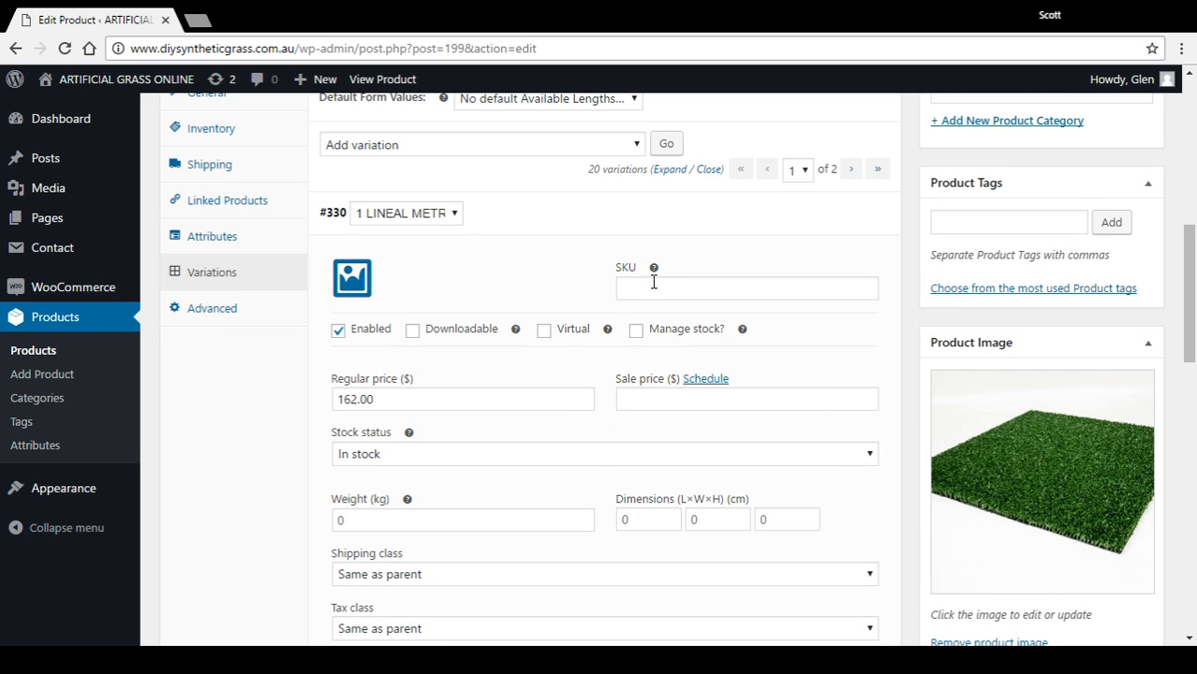
{"action": "mouse_move", "coordinate": [621, 337]}
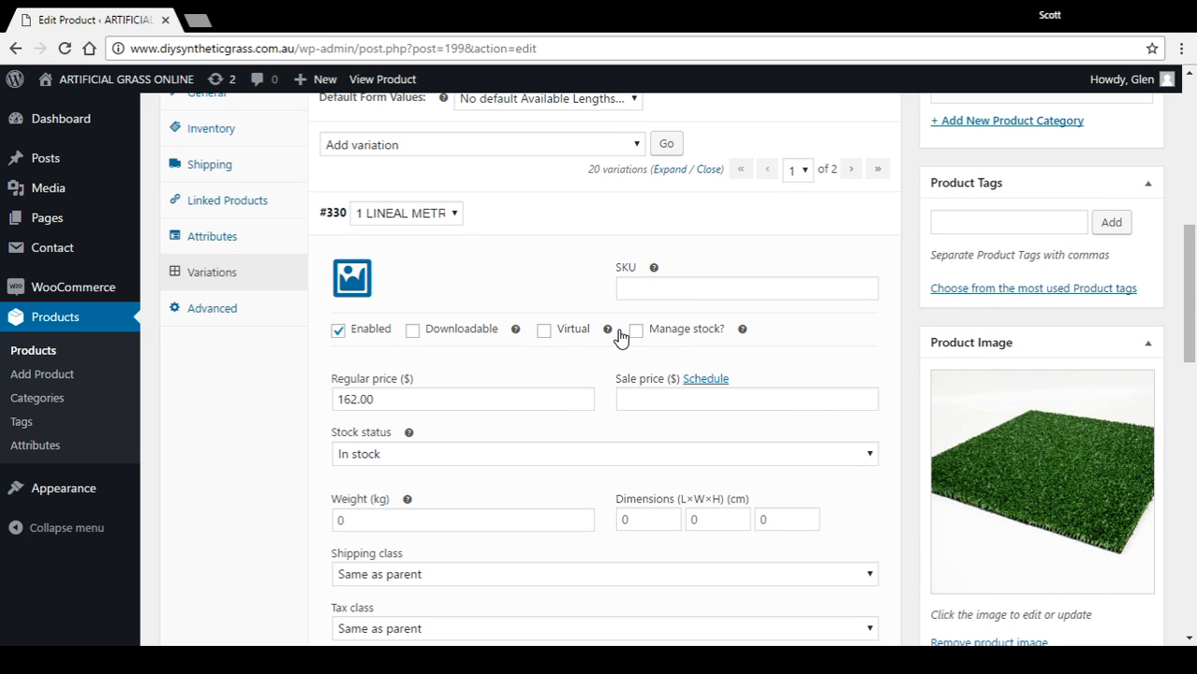
{"action": "mouse_move", "coordinate": [347, 386]}
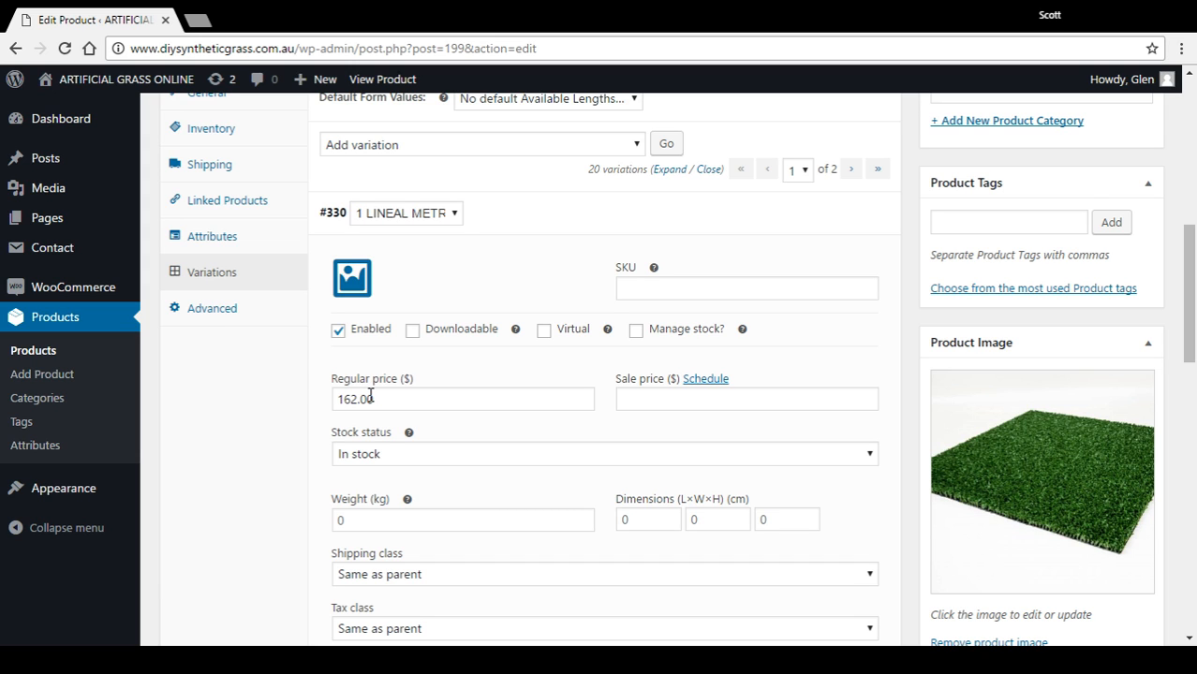
{"action": "mouse_move", "coordinate": [836, 225]}
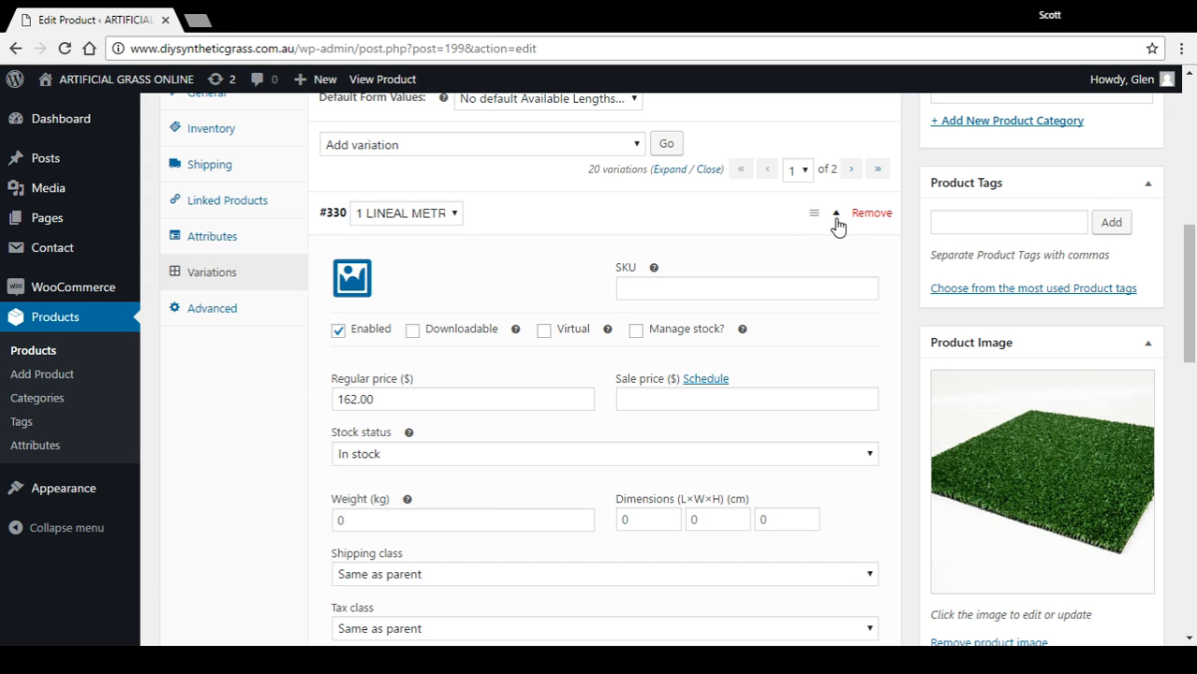
Step: Collapse variation #330 and check variations #326 and #325, which have empty regular prices
{"action": "left_click", "coordinate": [836, 213]}
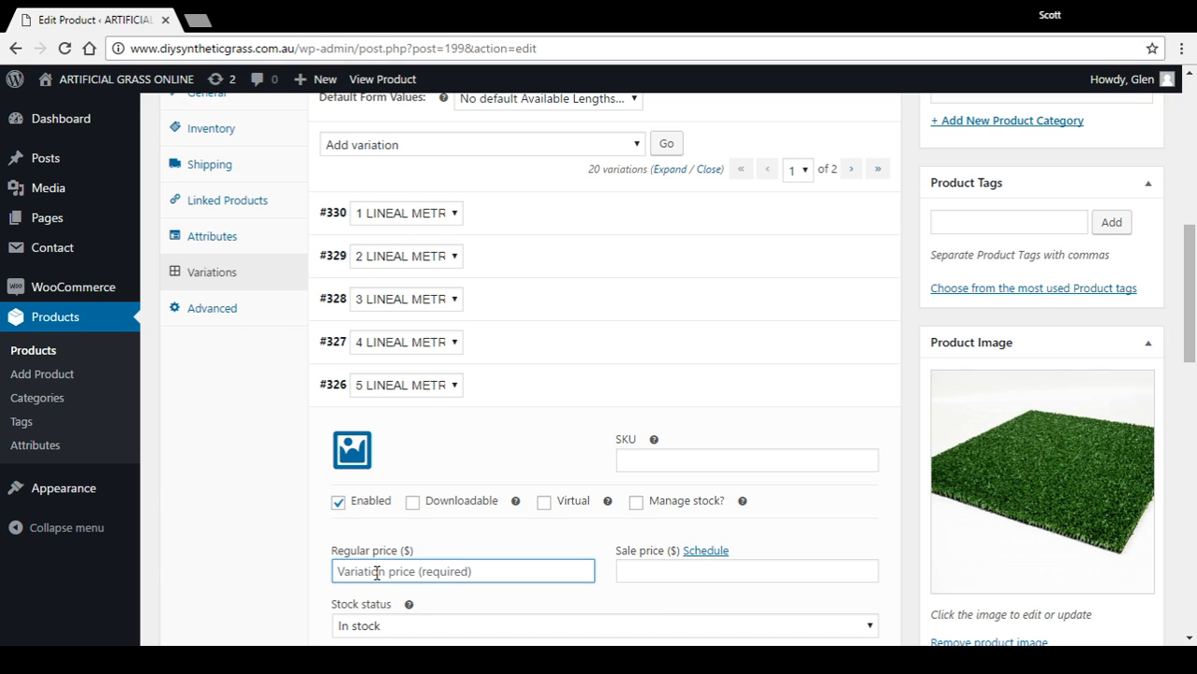
{"action": "mouse_move", "coordinate": [576, 463]}
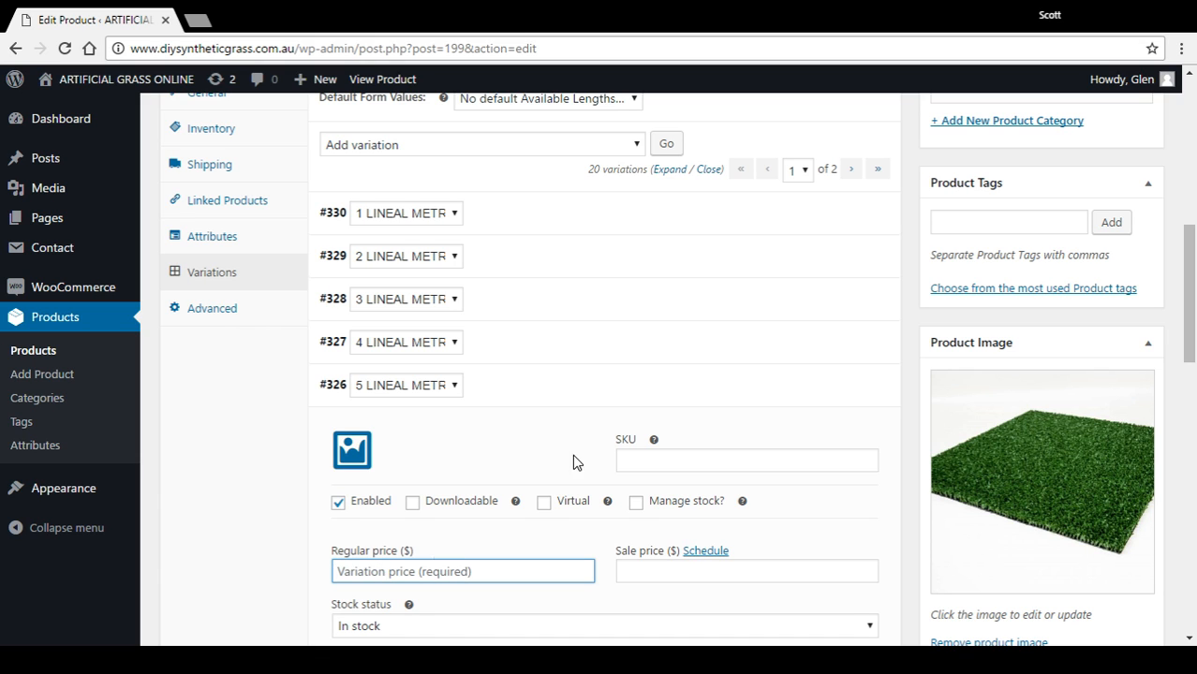
{"action": "mouse_move", "coordinate": [840, 389]}
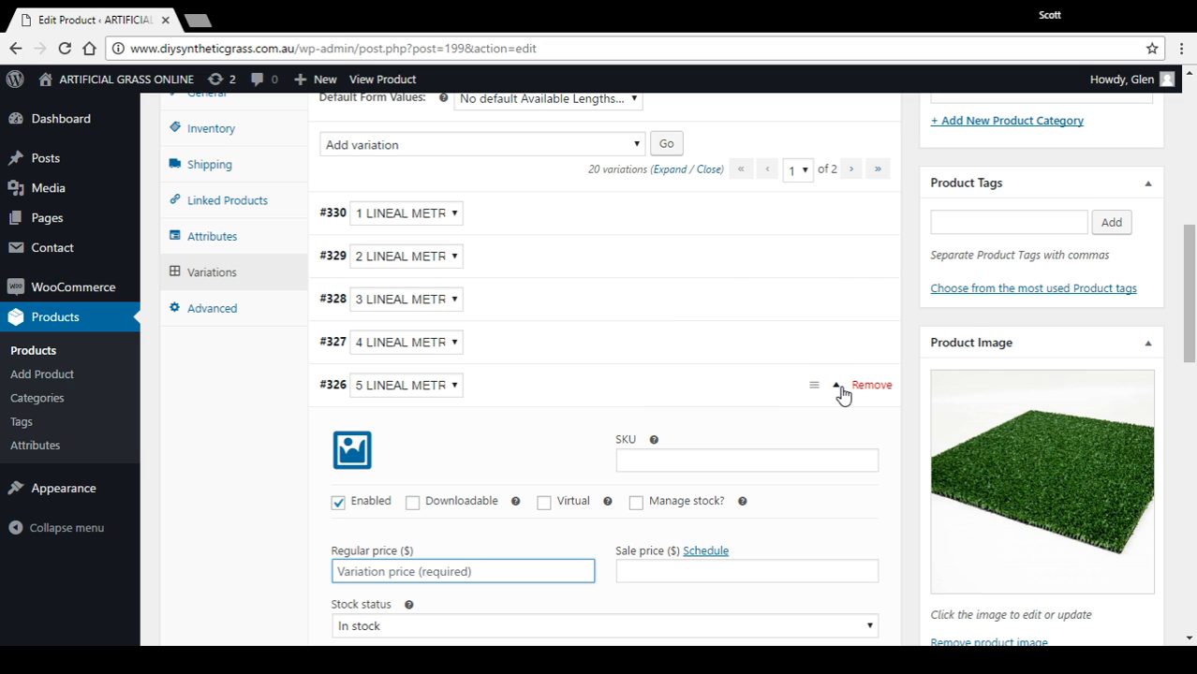
{"action": "left_click", "coordinate": [810, 385]}
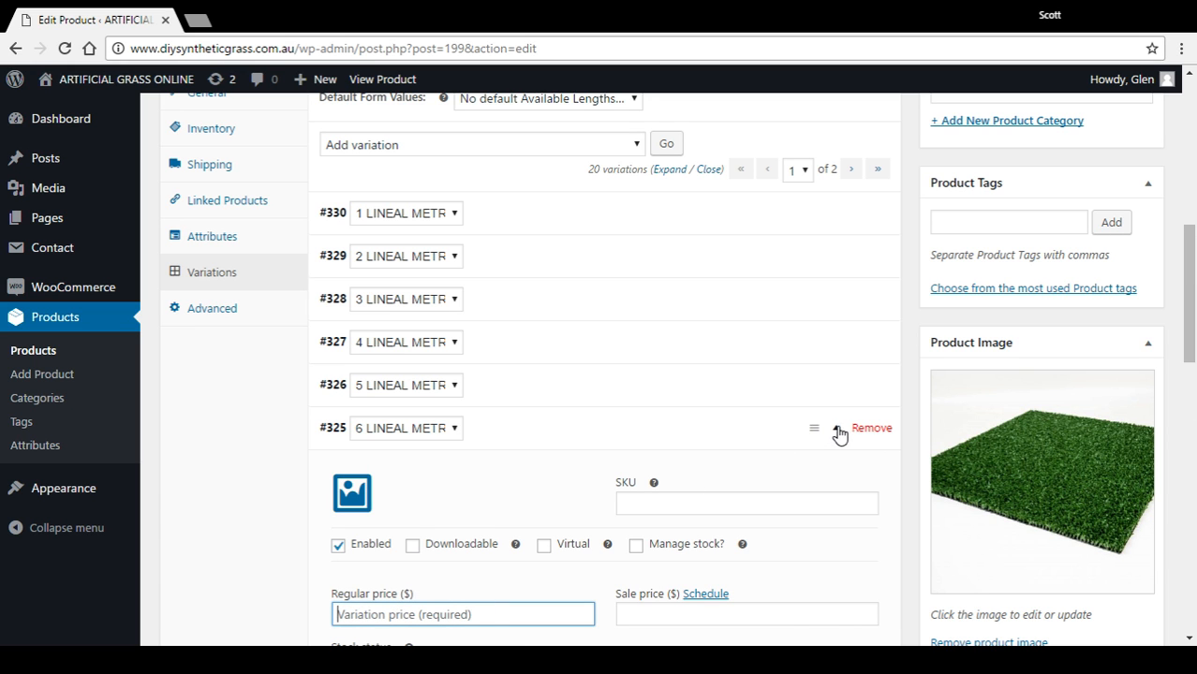
{"action": "scroll", "scroll_direction": "down", "scroll_amount": 3}
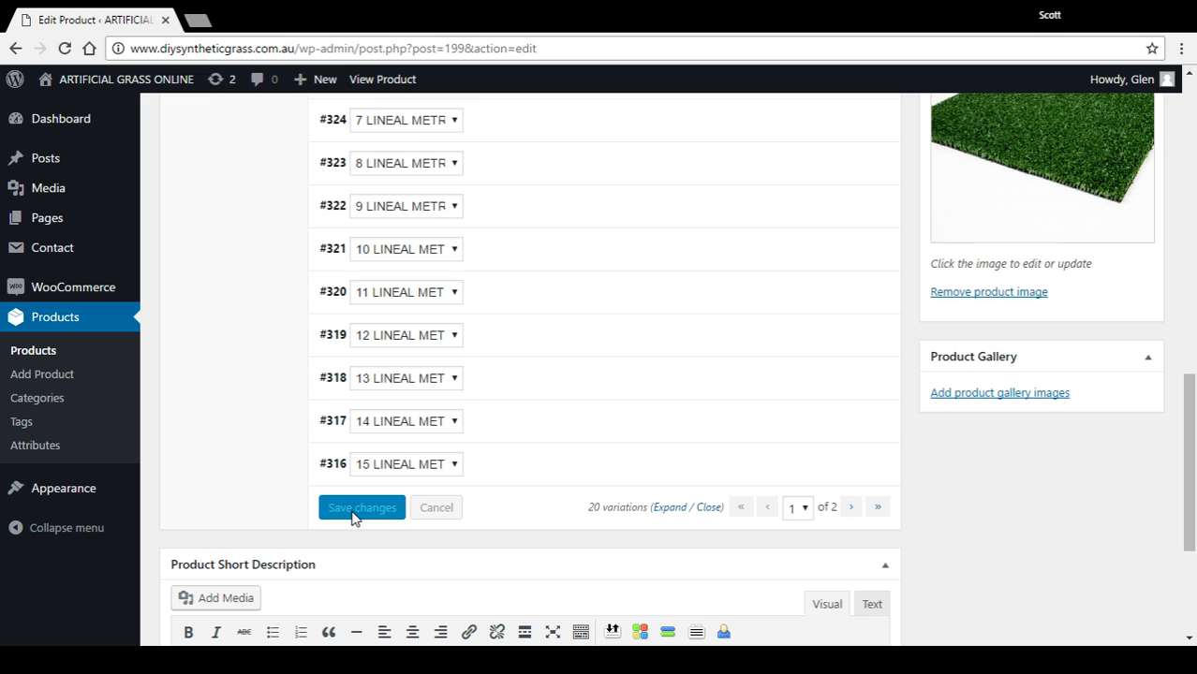
{"action": "mouse_move", "coordinate": [847, 459]}
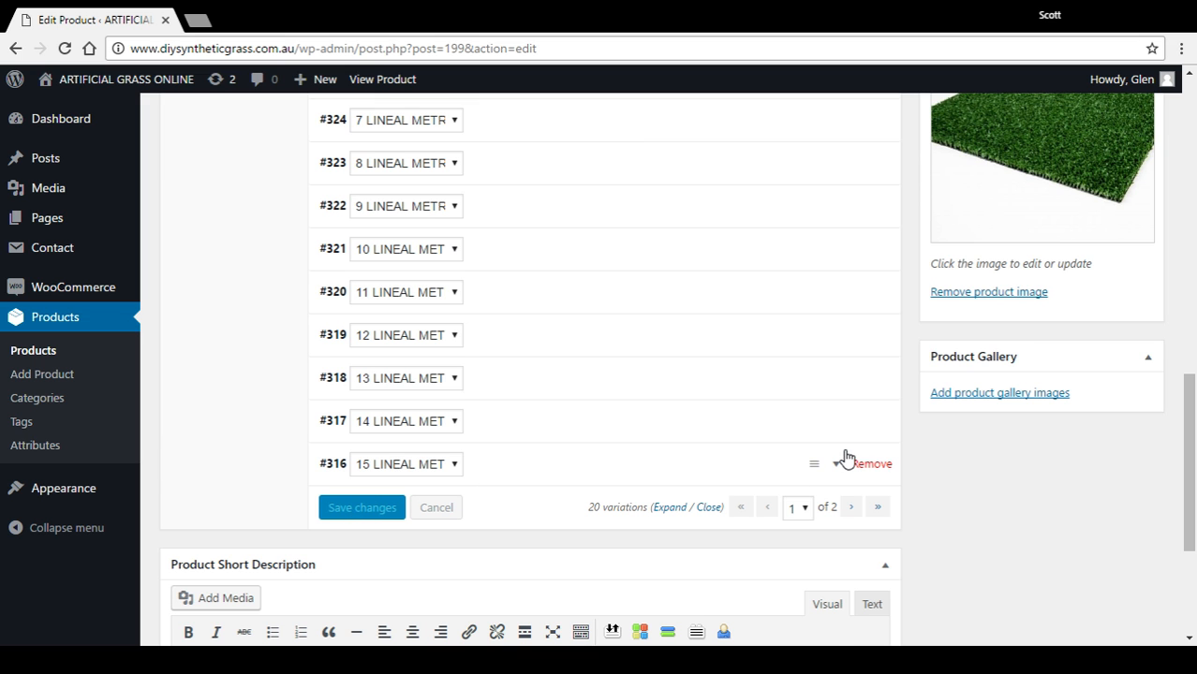
{"action": "scroll", "scroll_direction": "up", "scroll_amount": 3}
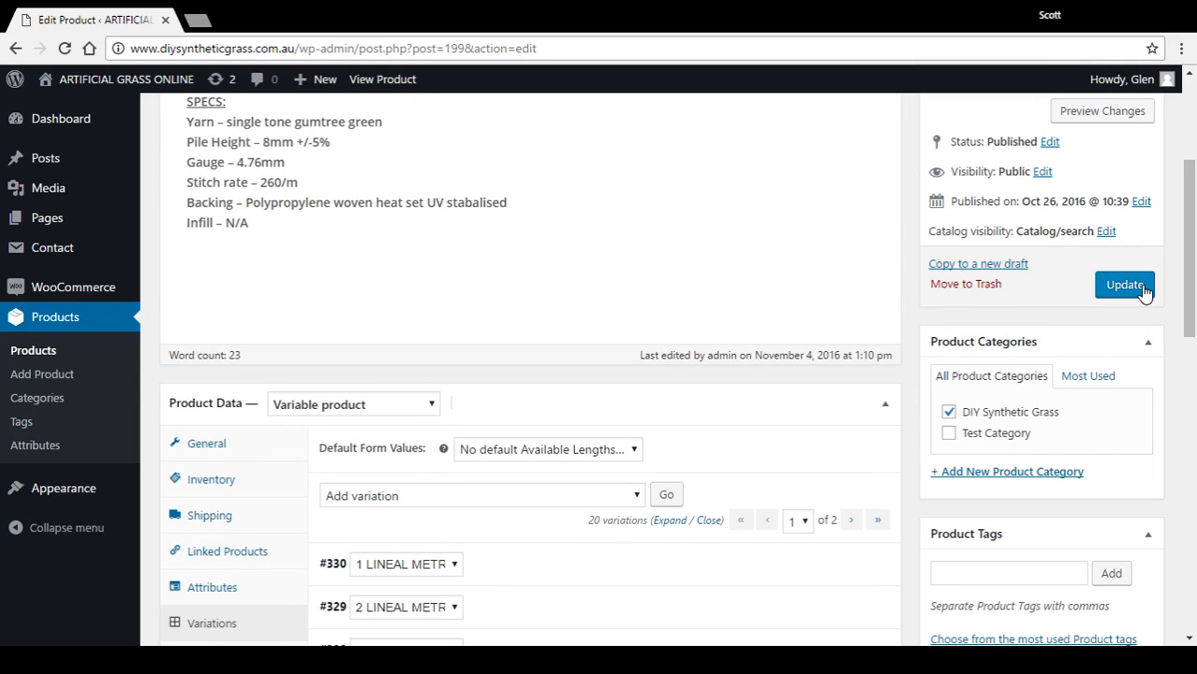